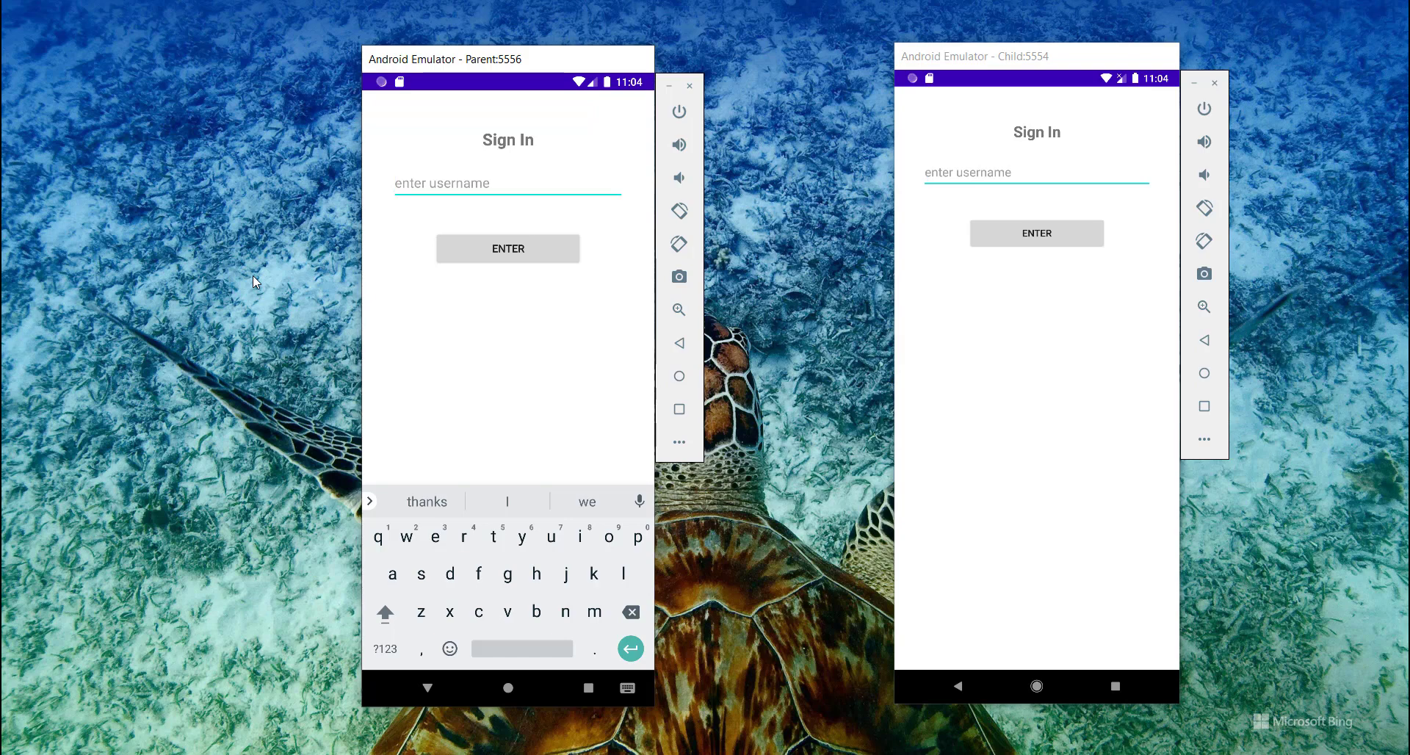
{"action": "mouse_move", "coordinate": [736, 203]}
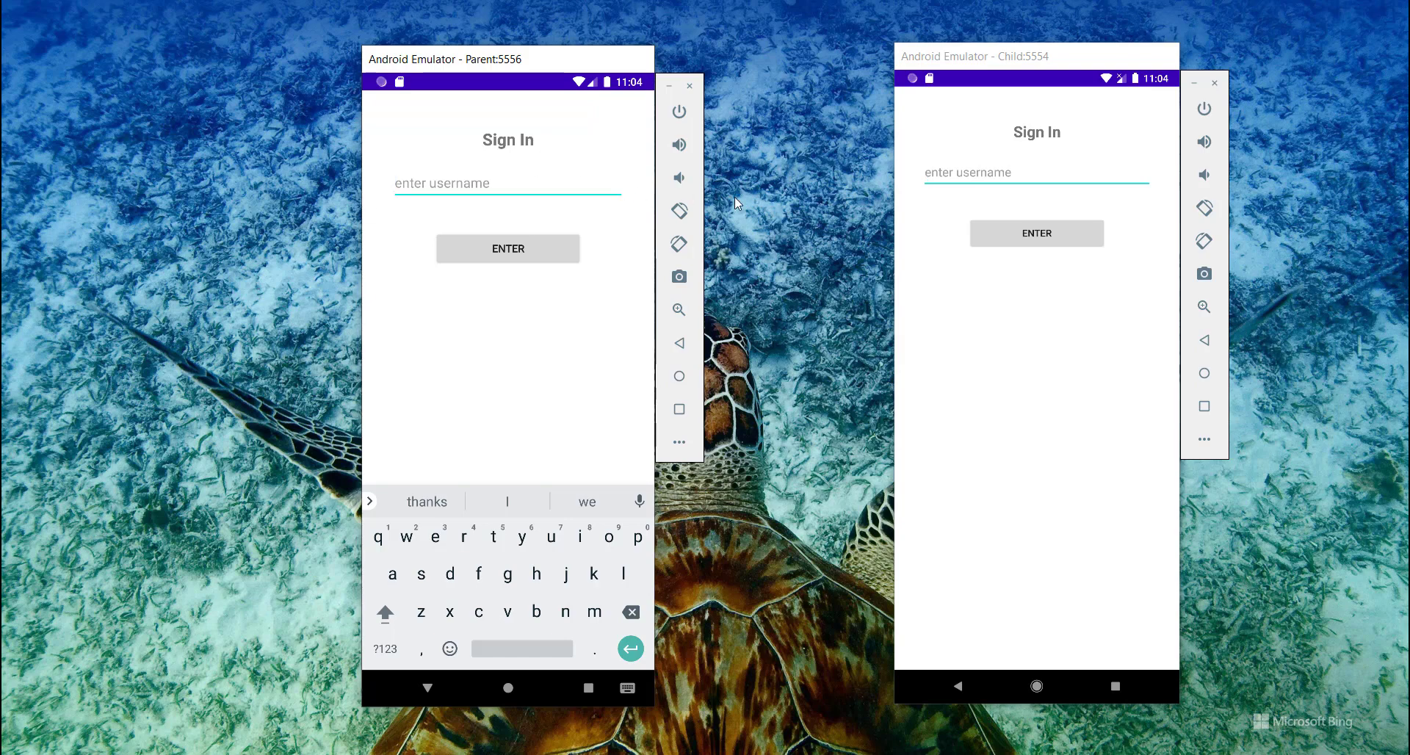
{"action": "mouse_move", "coordinate": [818, 172]}
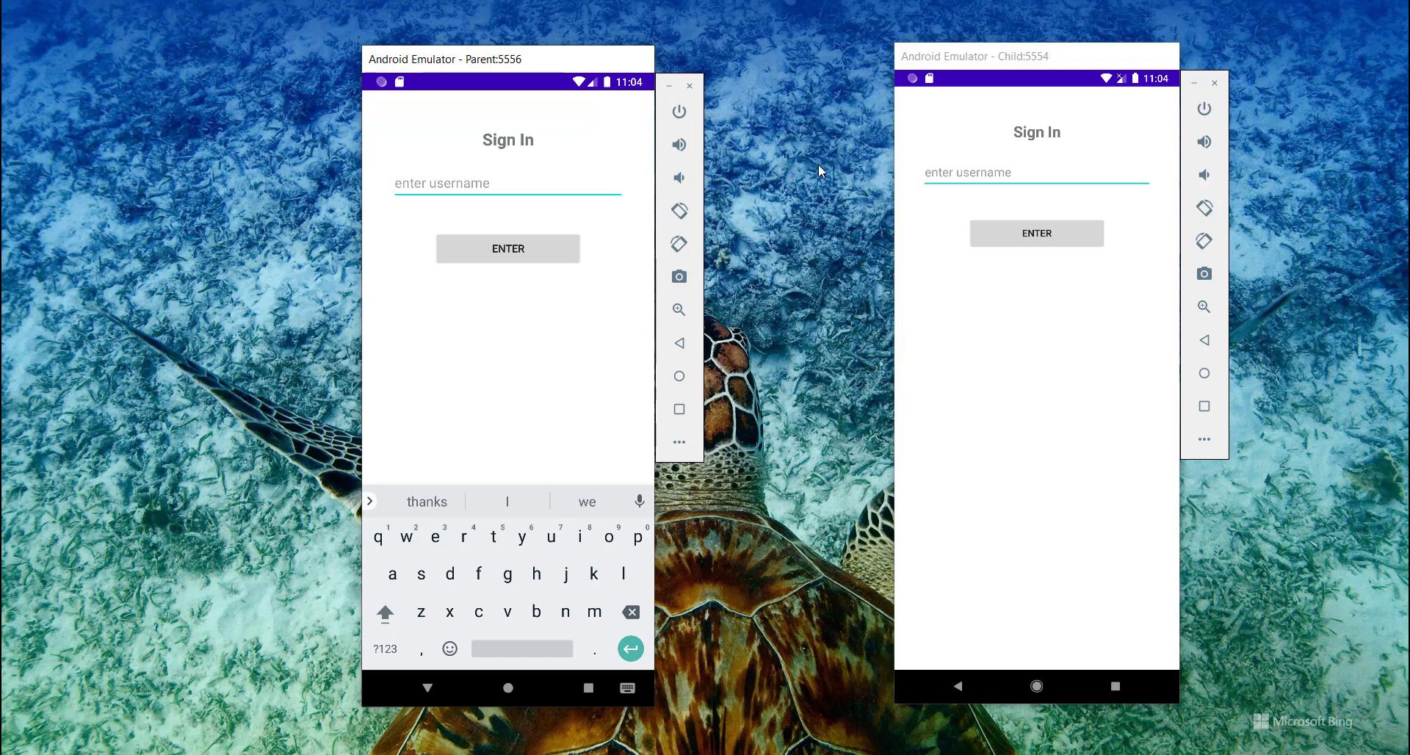
- Sign in on Child, then sign in on Parent as john and move to the target username field
{"action": "left_click", "coordinate": [1035, 172]}
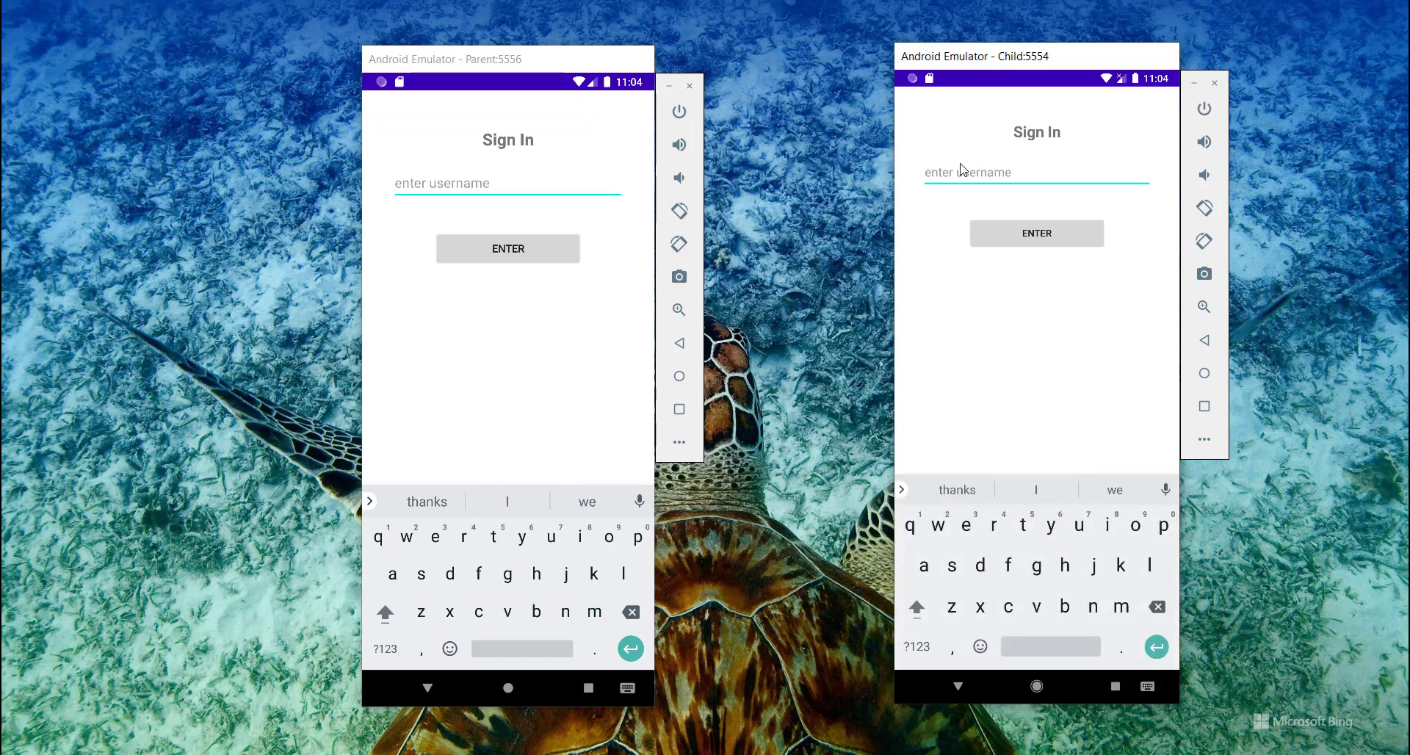
{"action": "left_click", "coordinate": [1036, 234]}
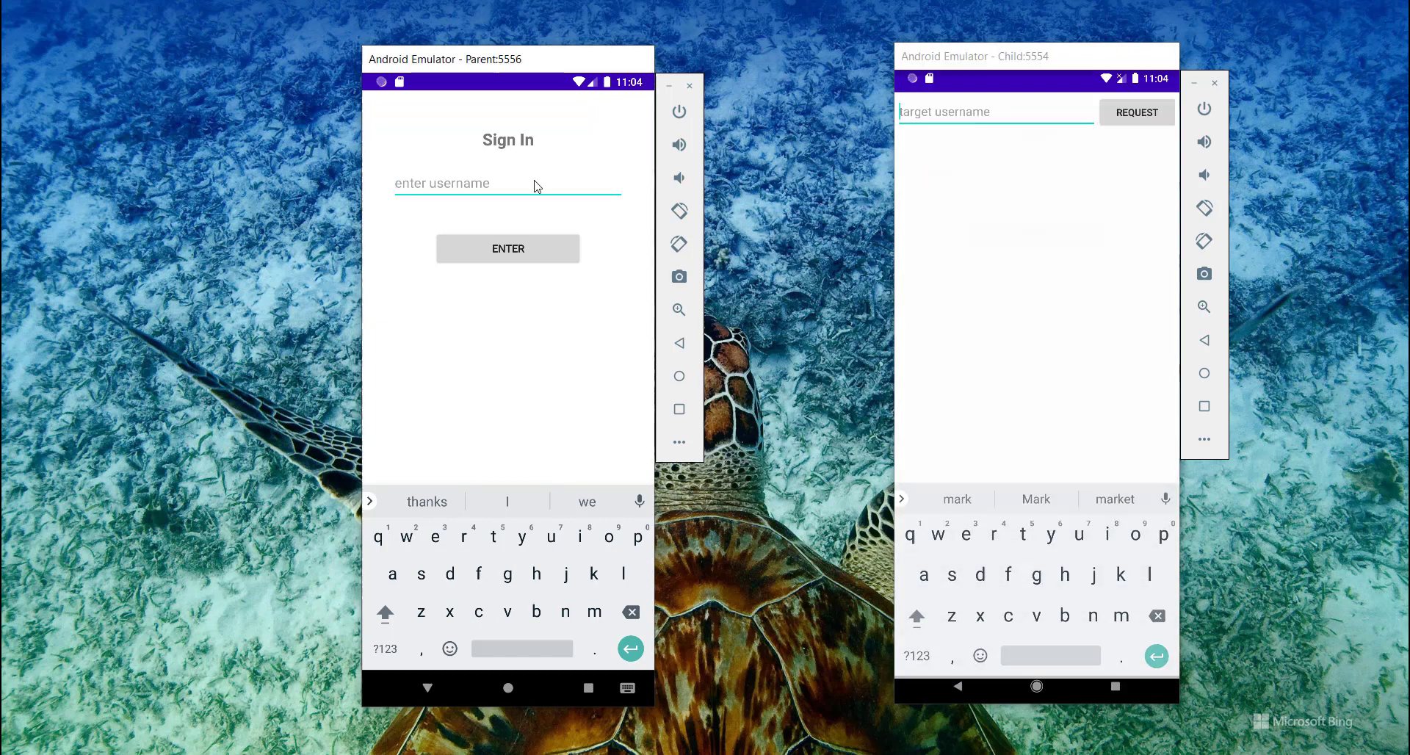
{"action": "type", "text": "jo"}
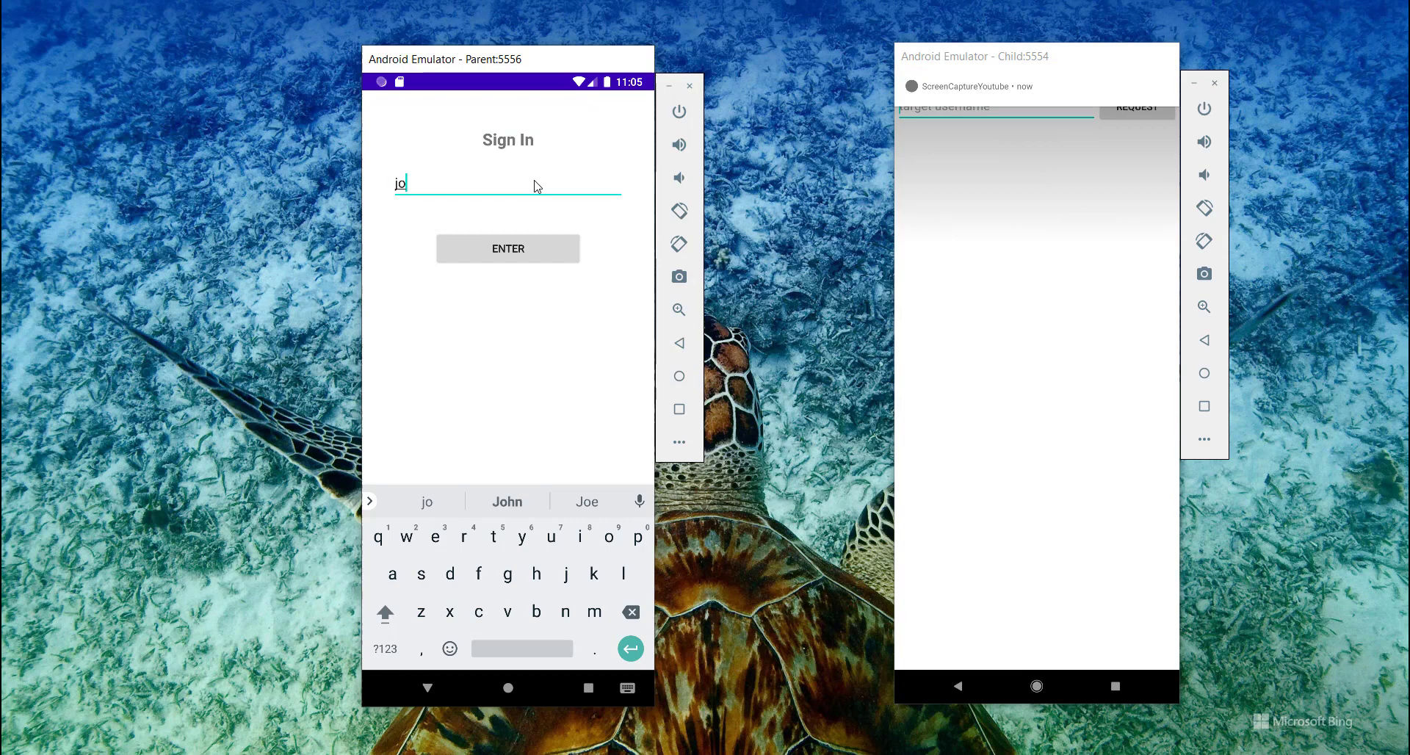
{"action": "type", "text": "hn"}
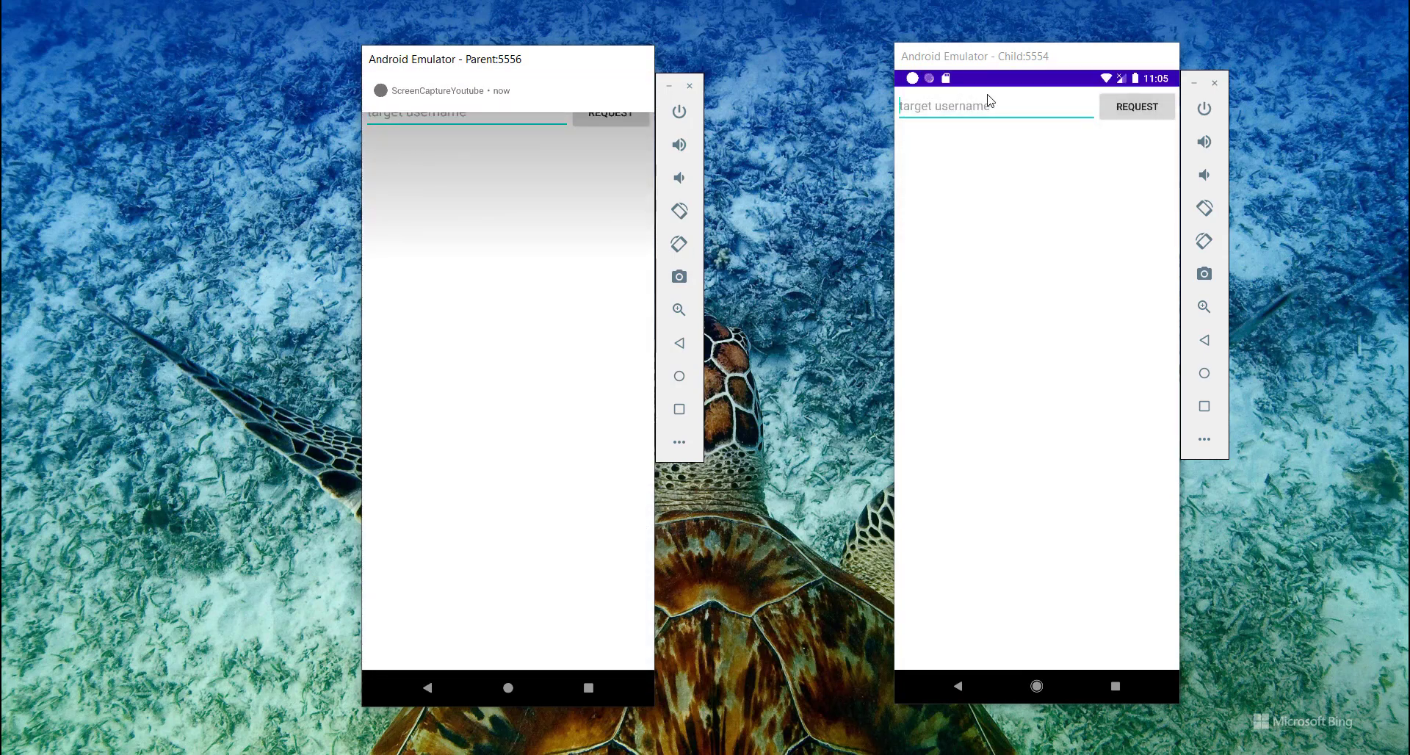
{"action": "left_click", "coordinate": [466, 112]}
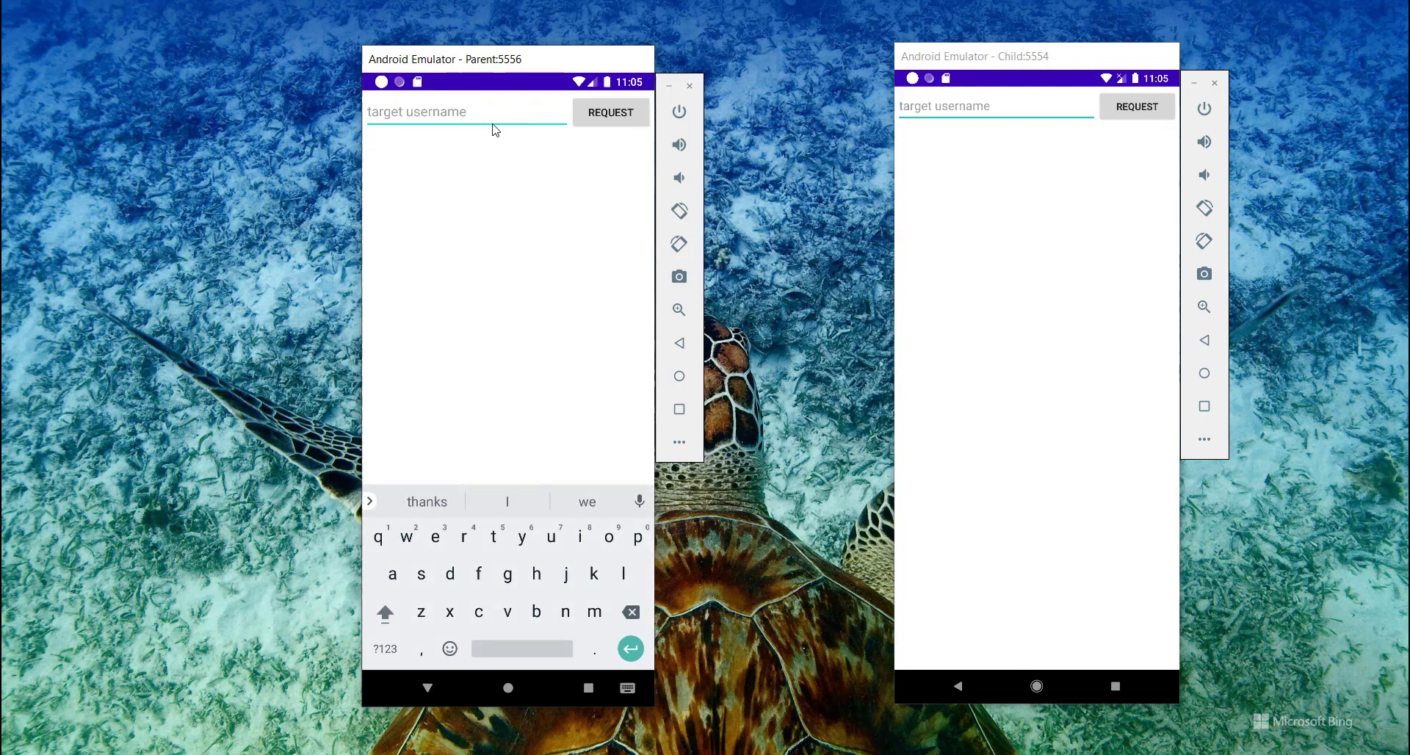
- Request a connection from Parent to user mark and allow Parent's screen capture prompt
{"action": "type", "text": "mark"}
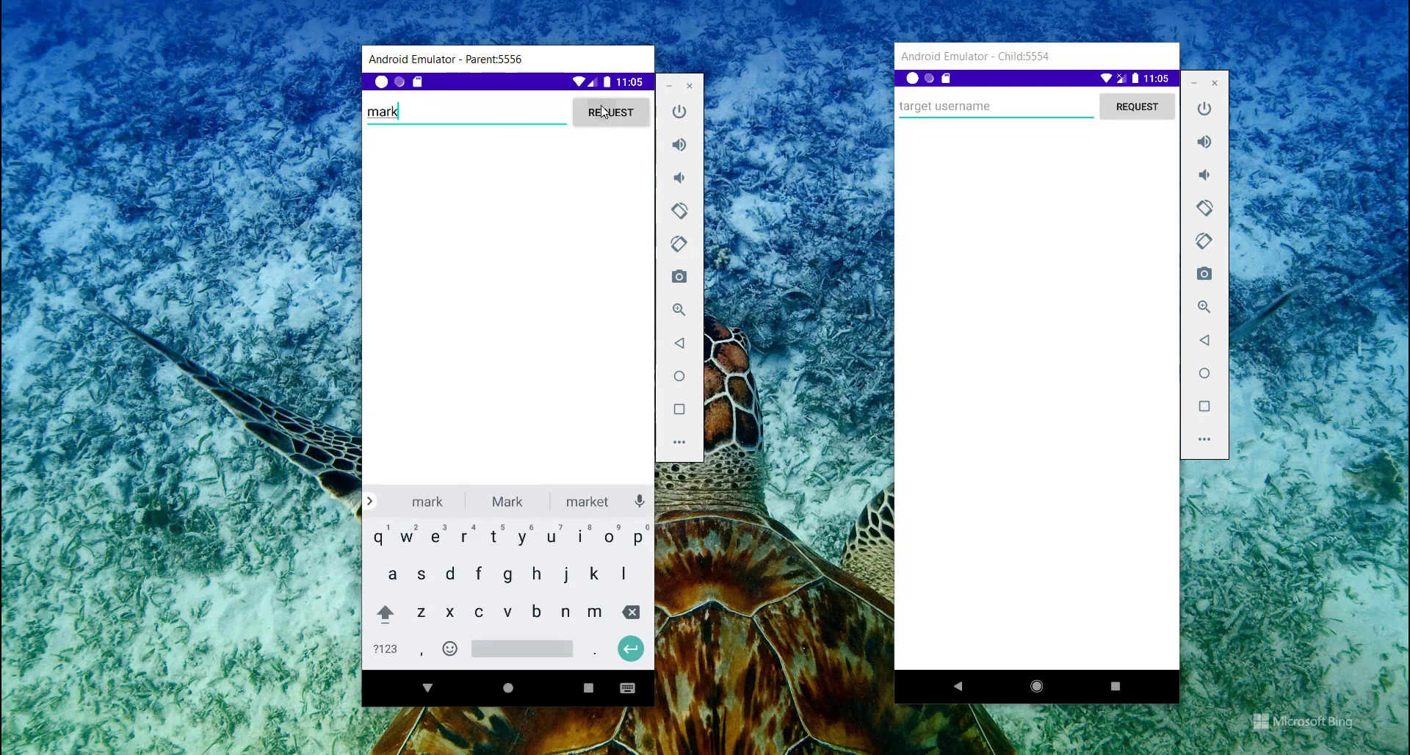
{"action": "left_click", "coordinate": [611, 111]}
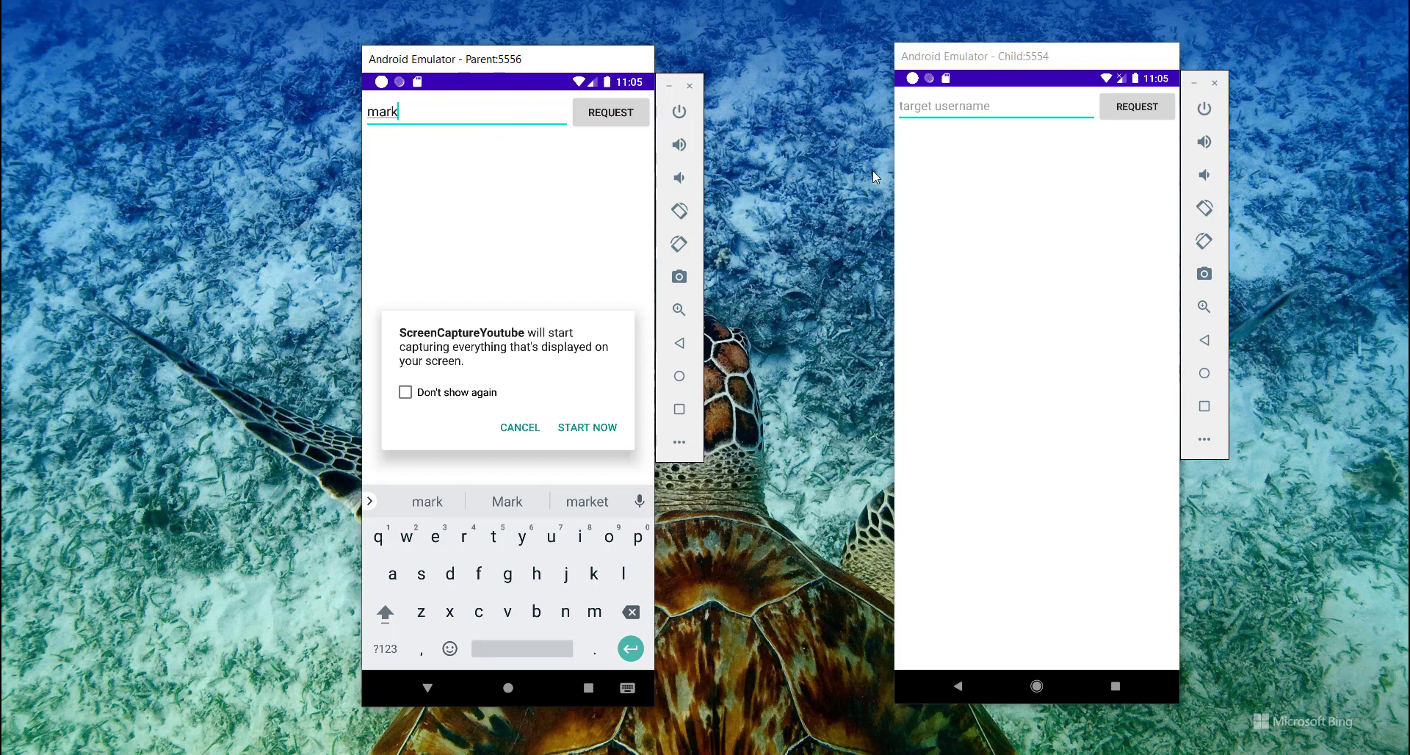
{"action": "mouse_move", "coordinate": [451, 195]}
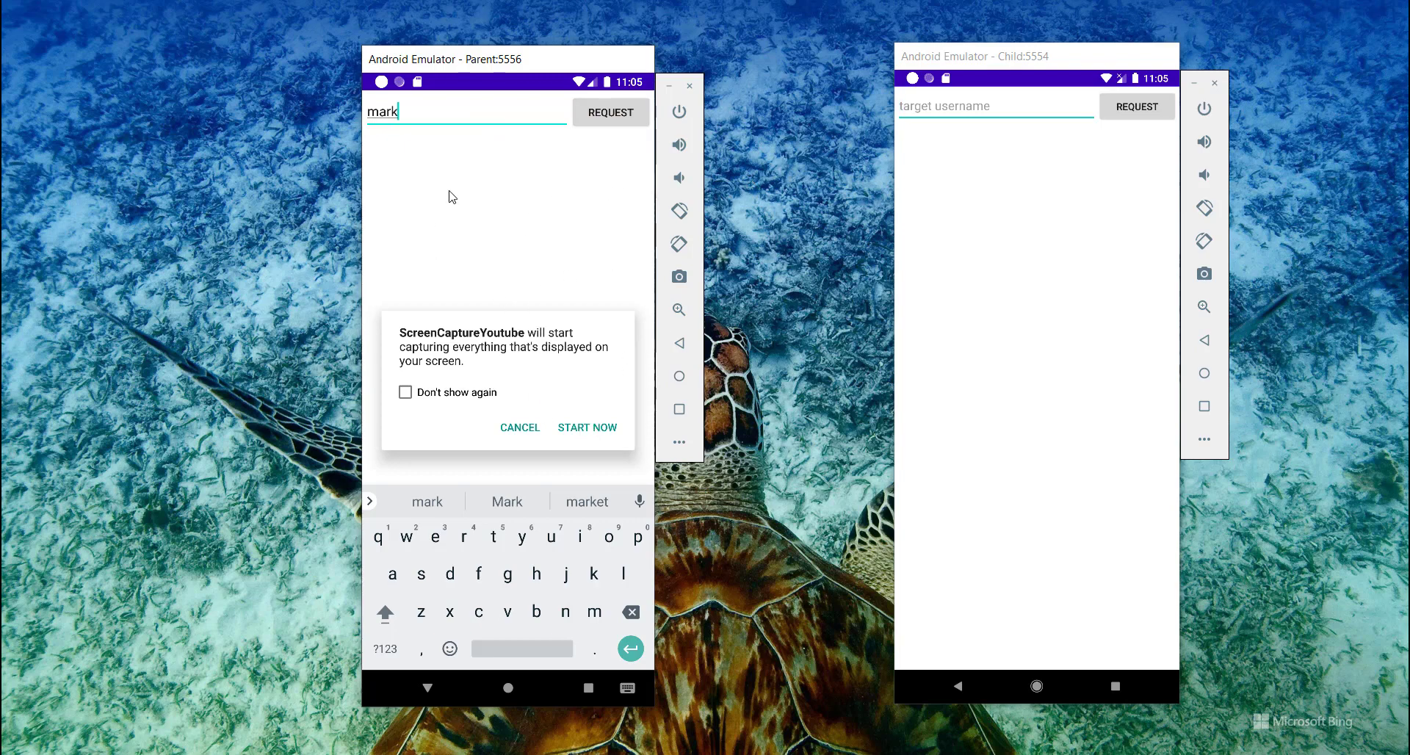
{"action": "mouse_move", "coordinate": [588, 428]}
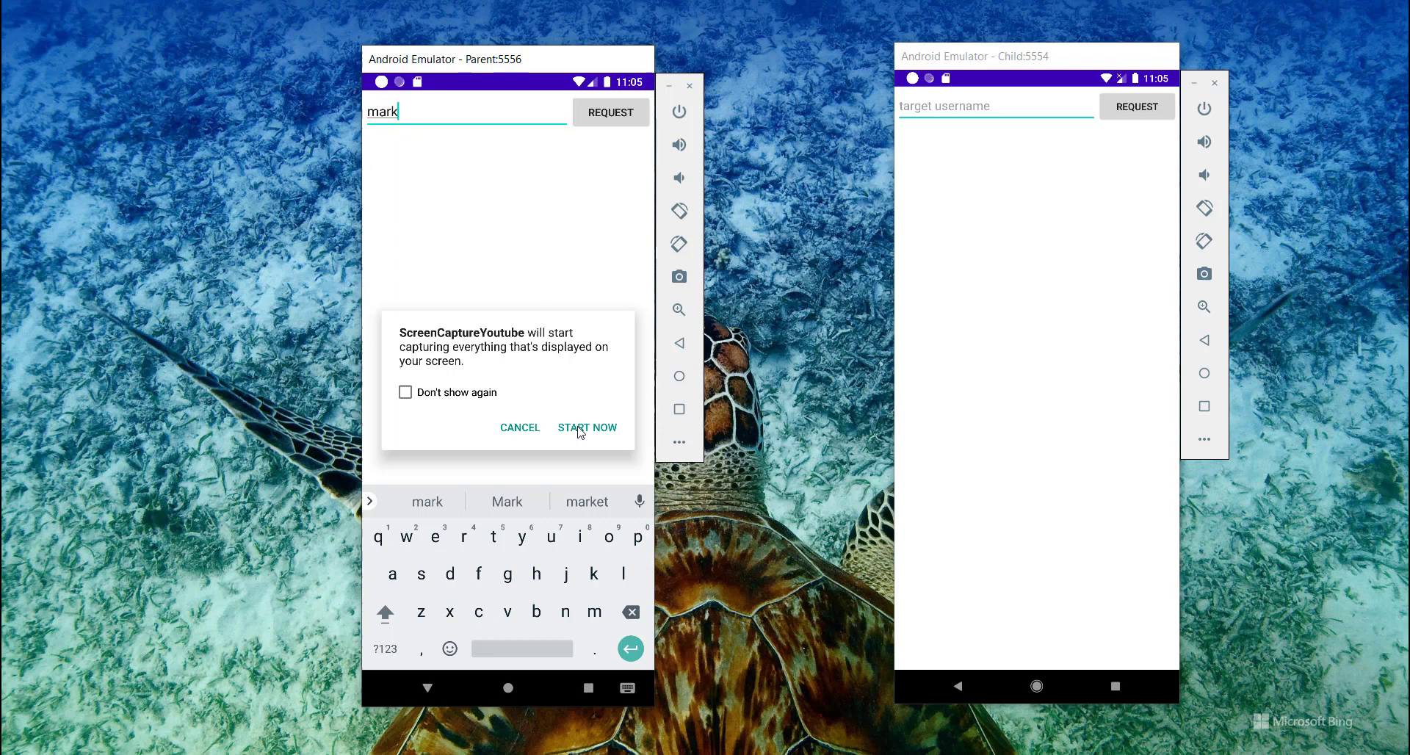
{"action": "left_click", "coordinate": [588, 427]}
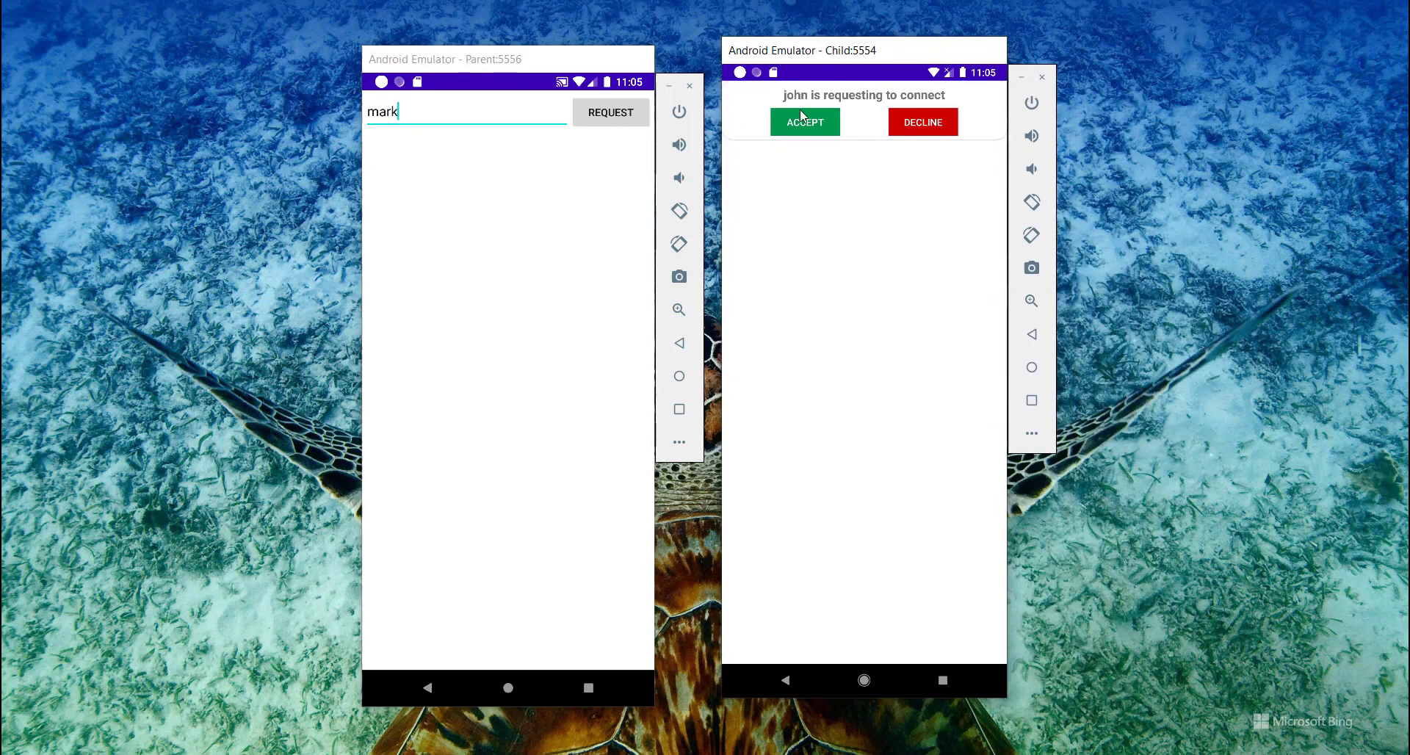
{"action": "mouse_move", "coordinate": [877, 59]}
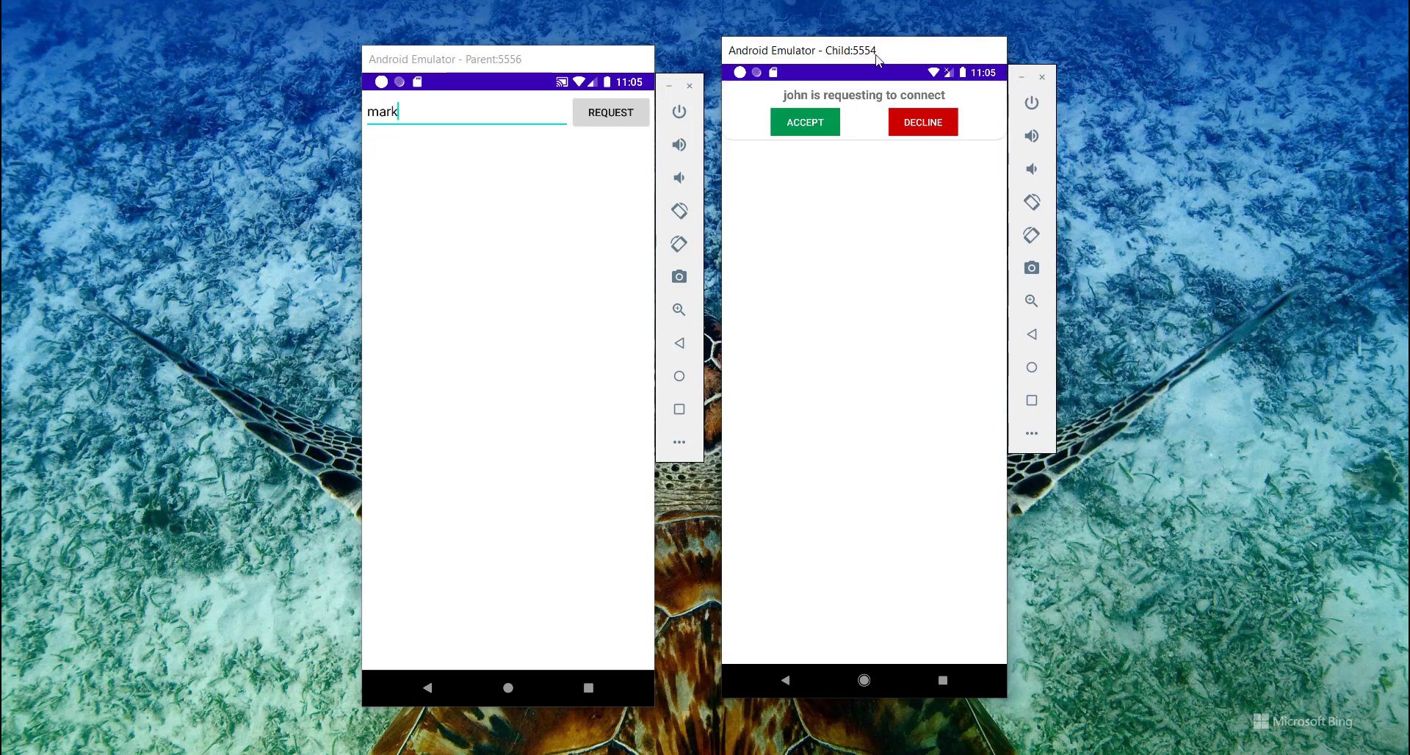
- Accept john's connection request on the Child emulator
{"action": "left_click", "coordinate": [804, 122]}
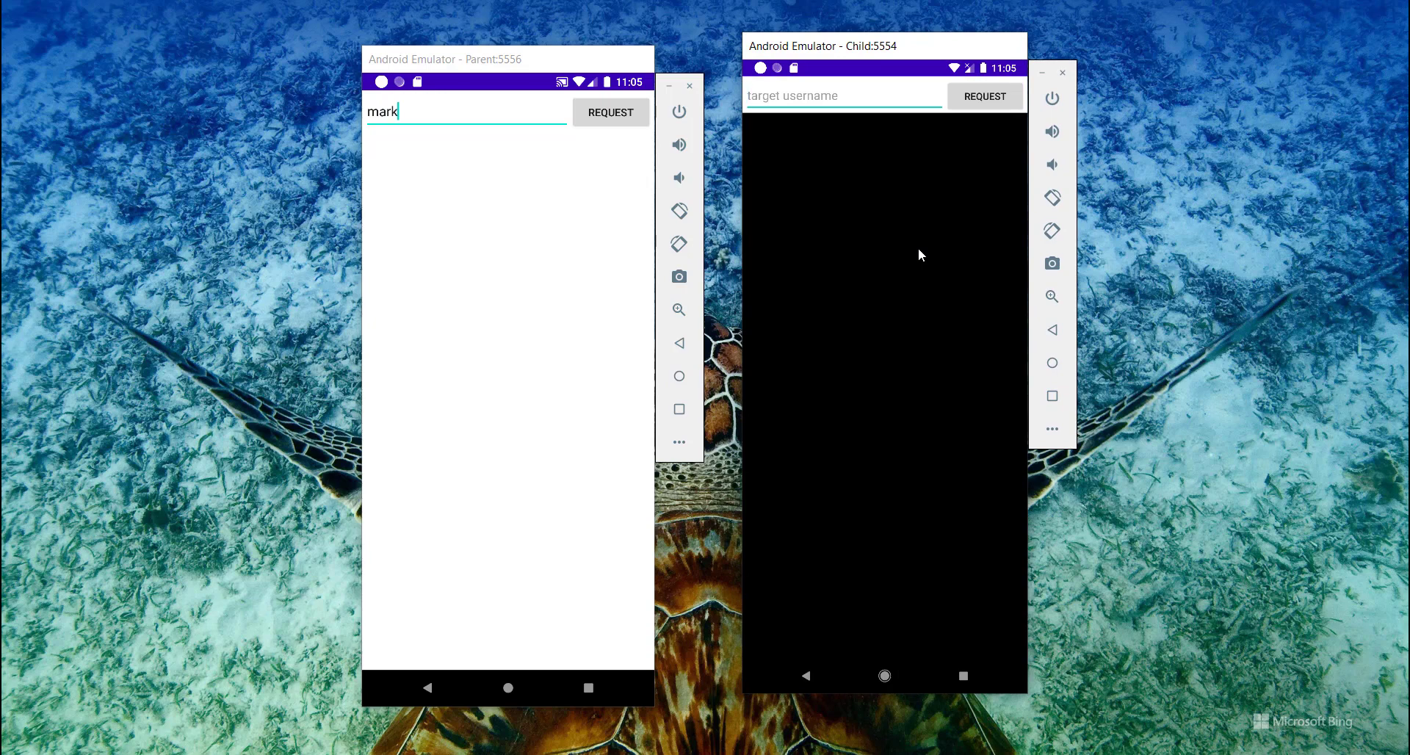
- Bring up Parent's home screen and notification shade so they mirror onto Child
{"action": "left_click", "coordinate": [612, 111]}
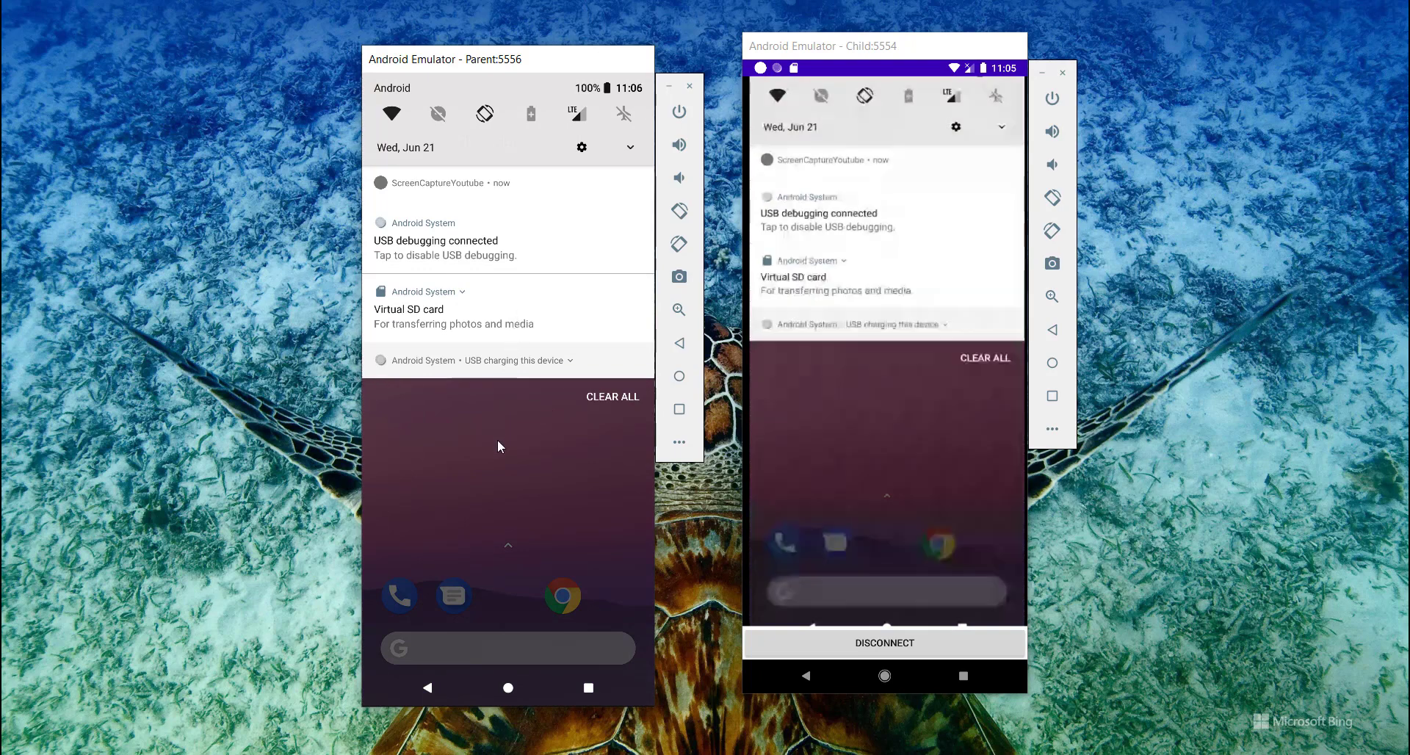
{"action": "mouse_move", "coordinate": [522, 435]}
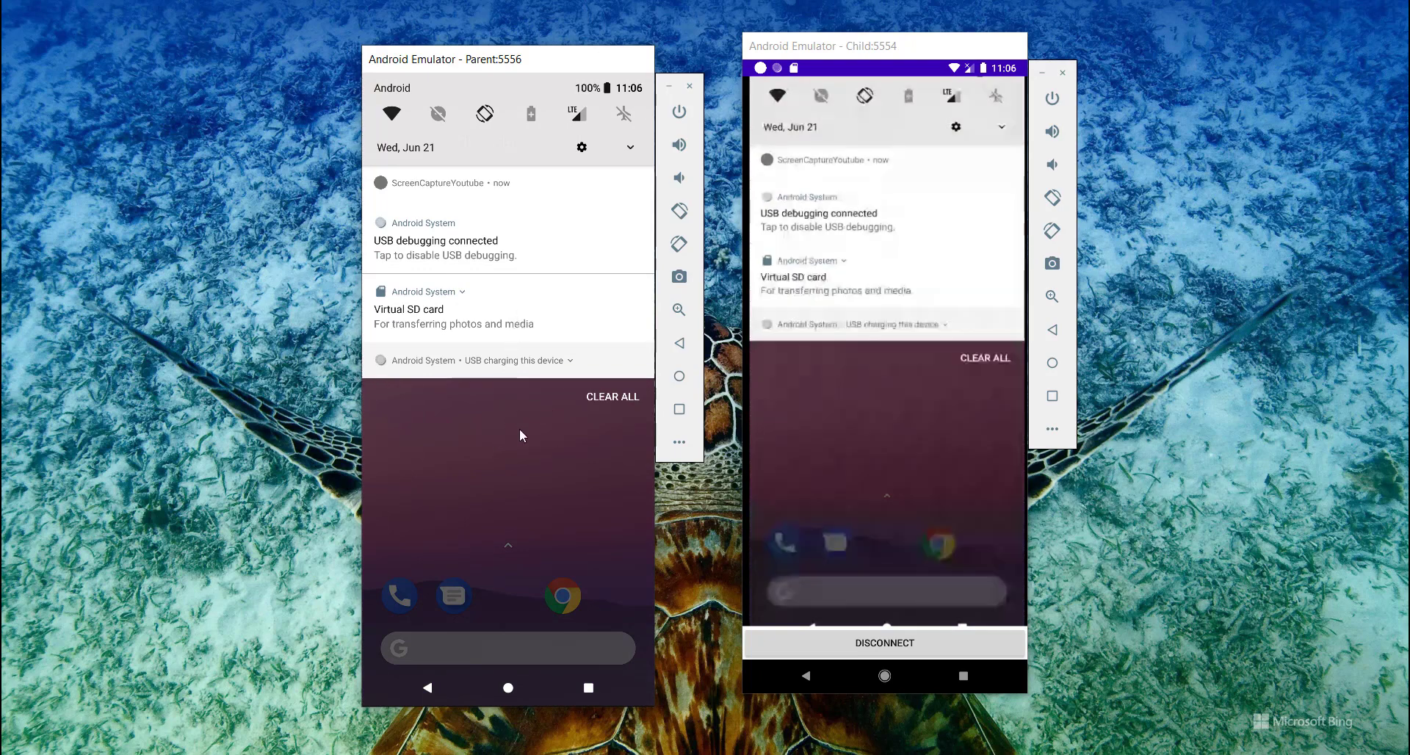
- Collapse Parent's notification shade so Child mirrors the plain home screen
{"action": "left_click", "coordinate": [613, 396]}
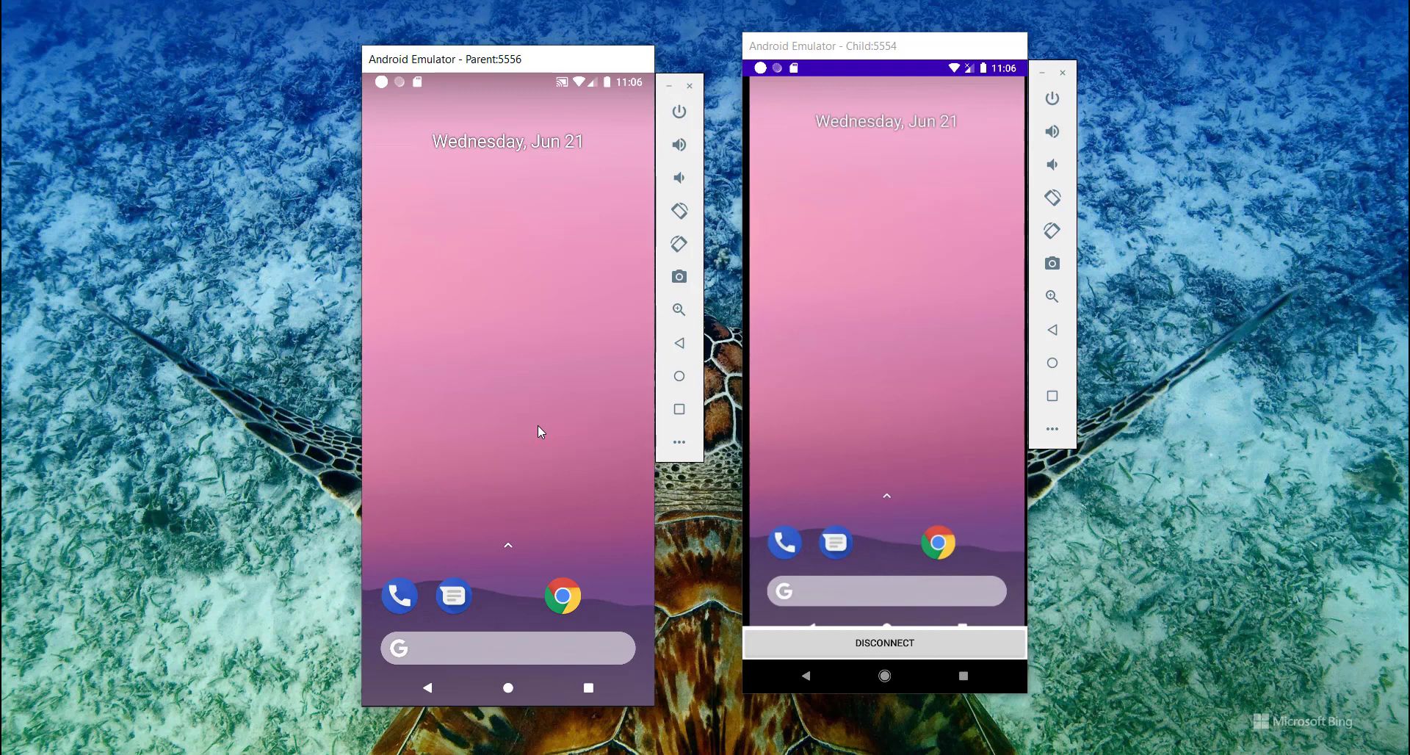
{"action": "mouse_move", "coordinate": [308, 395]}
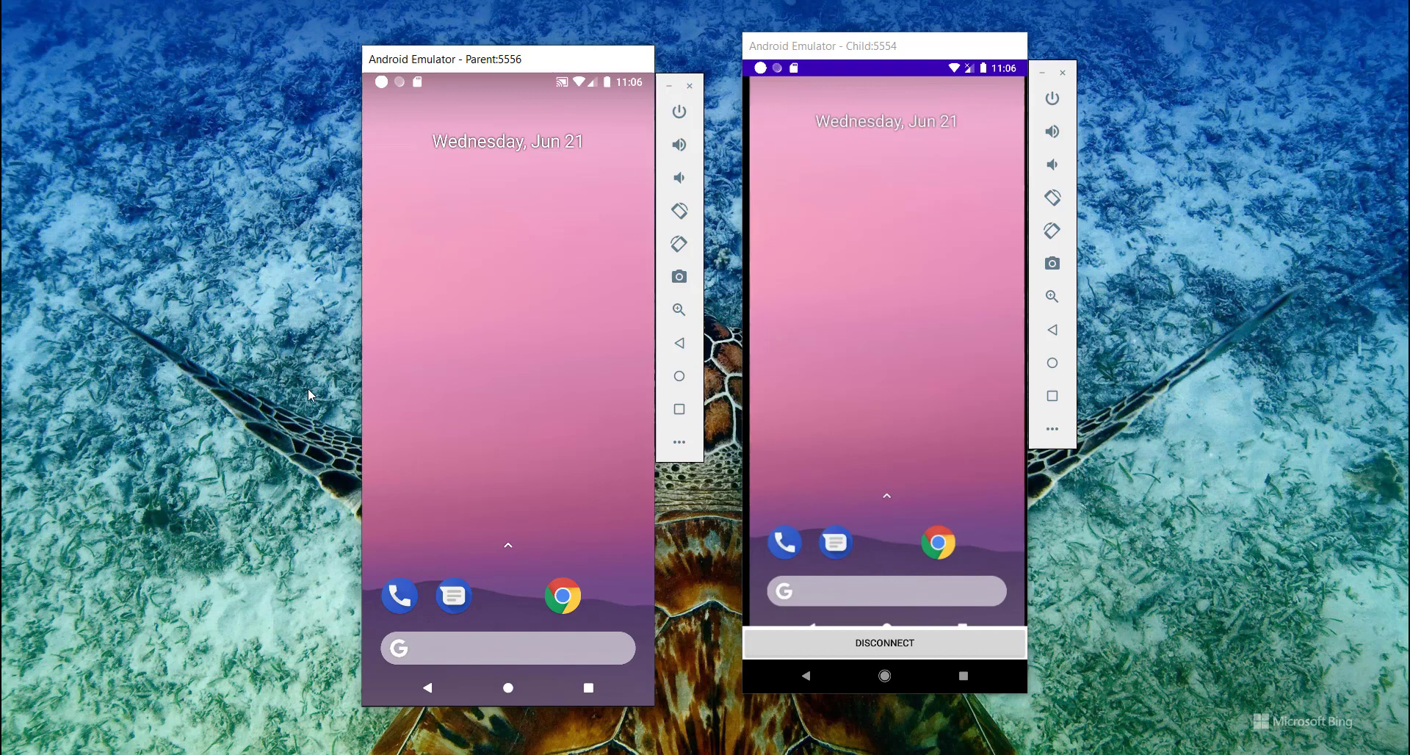